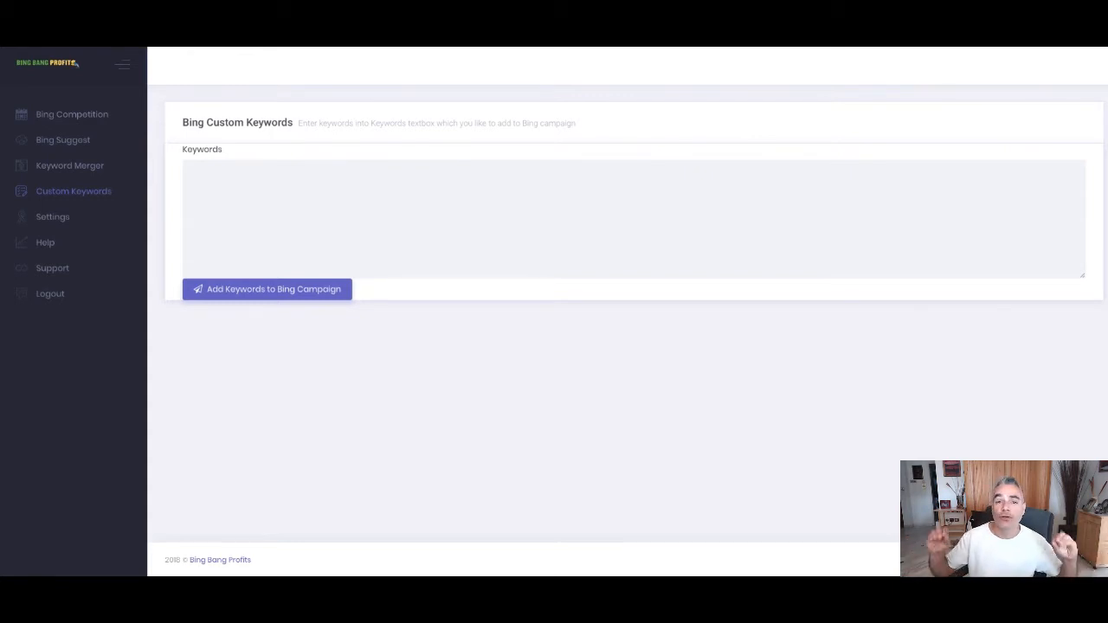
pyautogui.moveTo(405, 208)
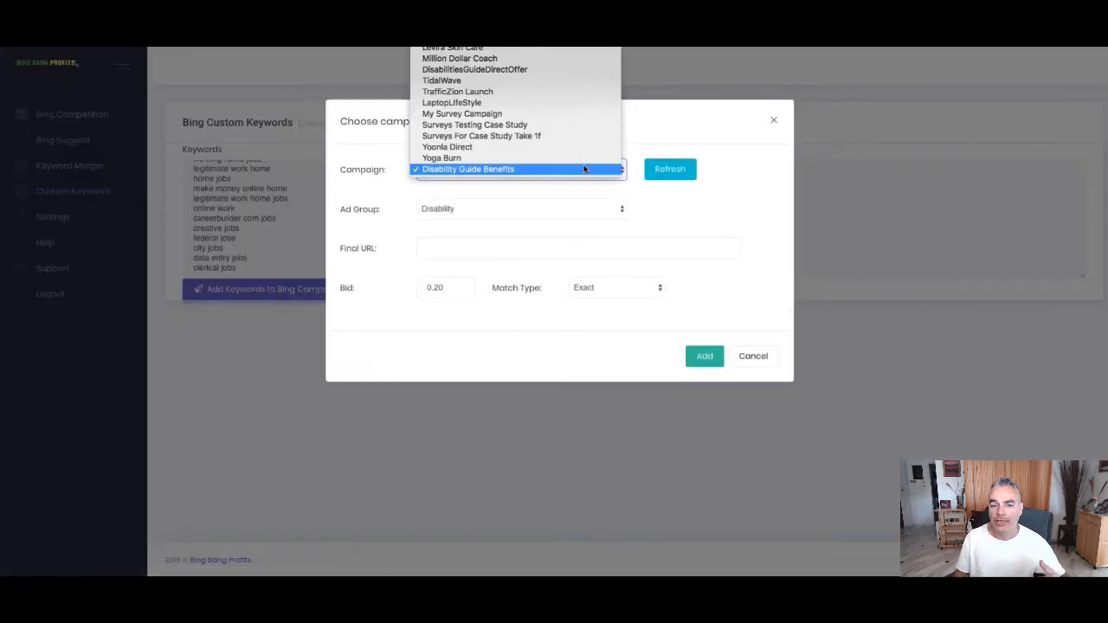
# - Target the Surveys Testing Case Study campaign's Survey ad group with a 0.42 broad-match bid
pyautogui.click(474, 125)
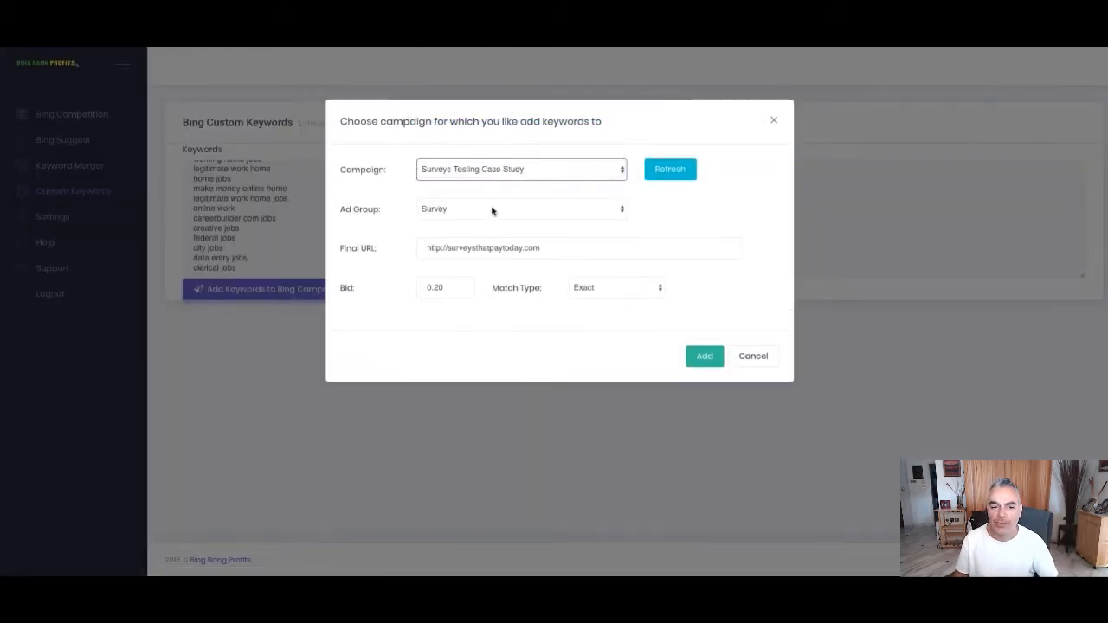
pyautogui.click(444, 287)
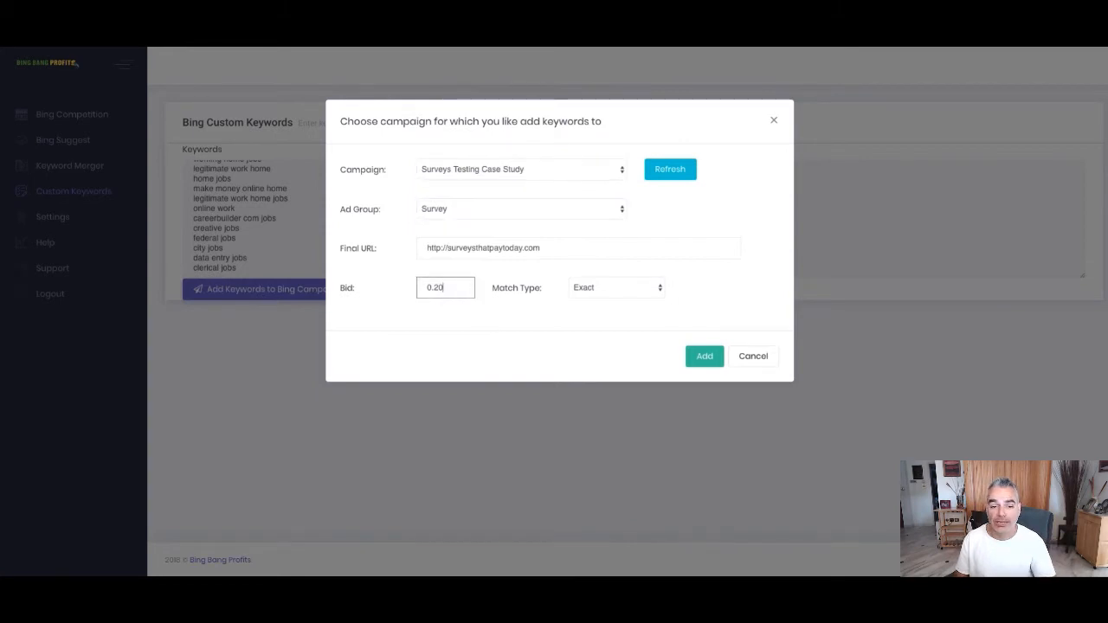
pyautogui.click(614, 288)
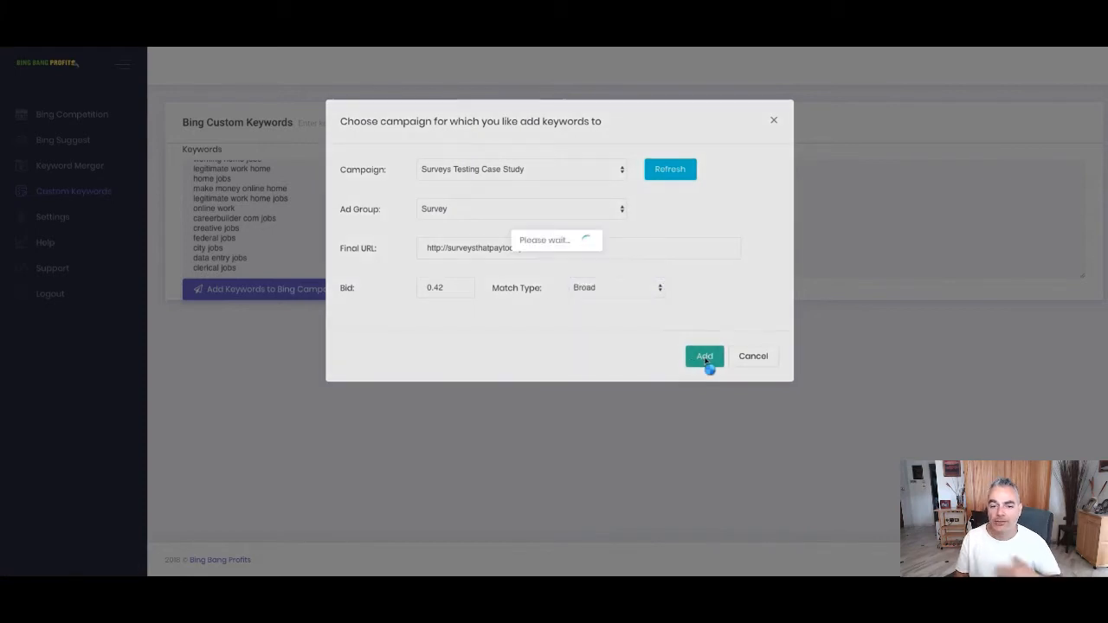
# - Submit the keywords, then switch the match type to Exact
pyautogui.click(703, 357)
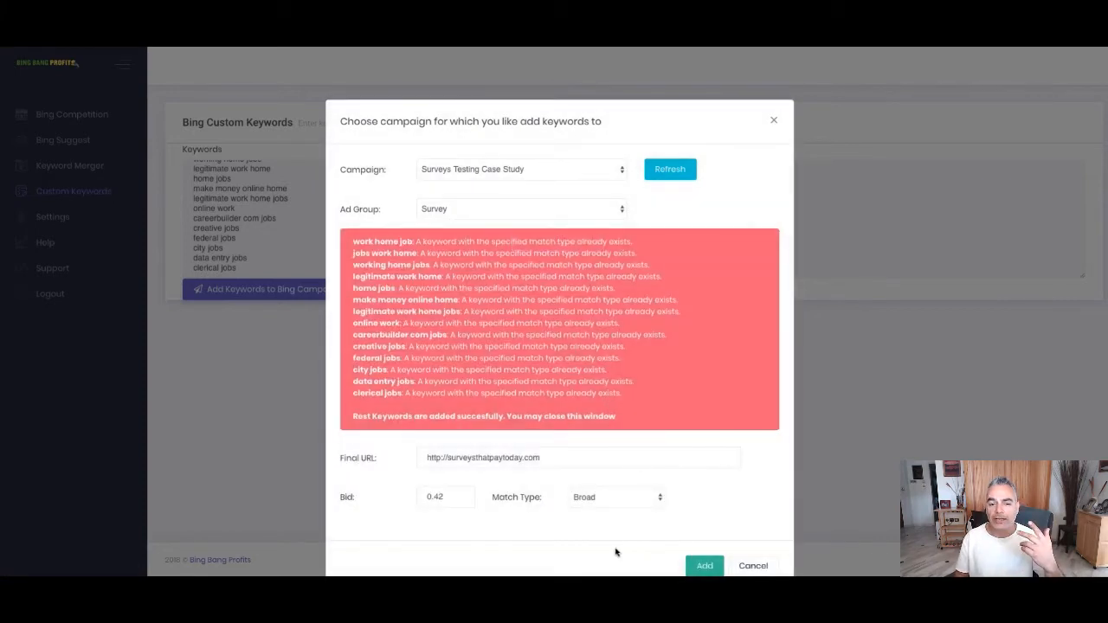
pyautogui.click(616, 495)
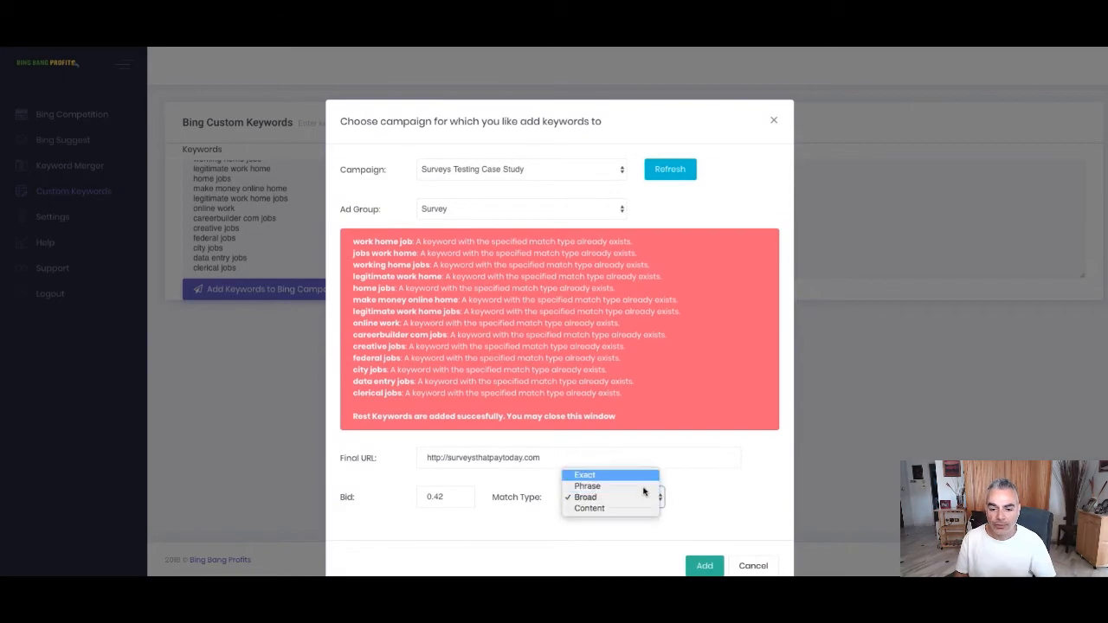
pyautogui.click(585, 474)
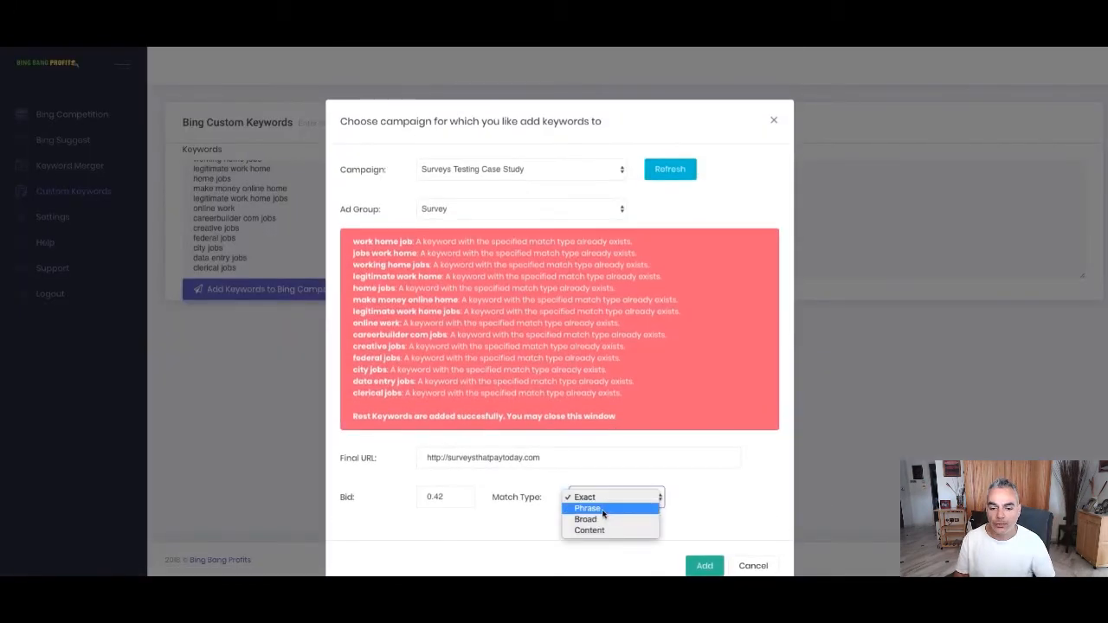
# - Submit the keywords again as Phrase match and acknowledge the success confirmation
pyautogui.click(587, 509)
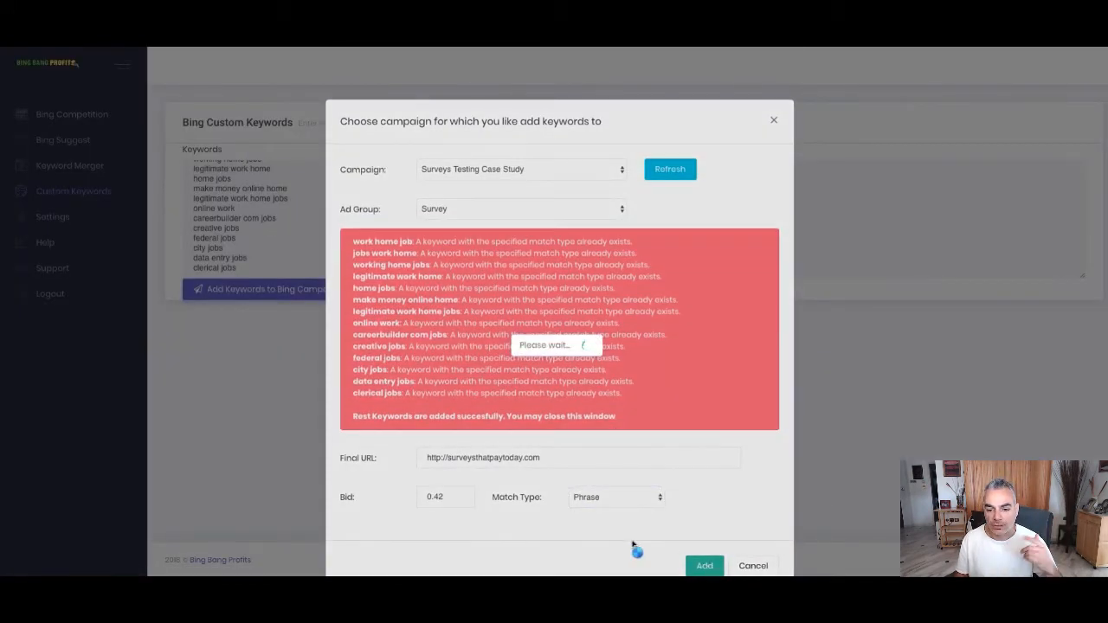
pyautogui.click(703, 565)
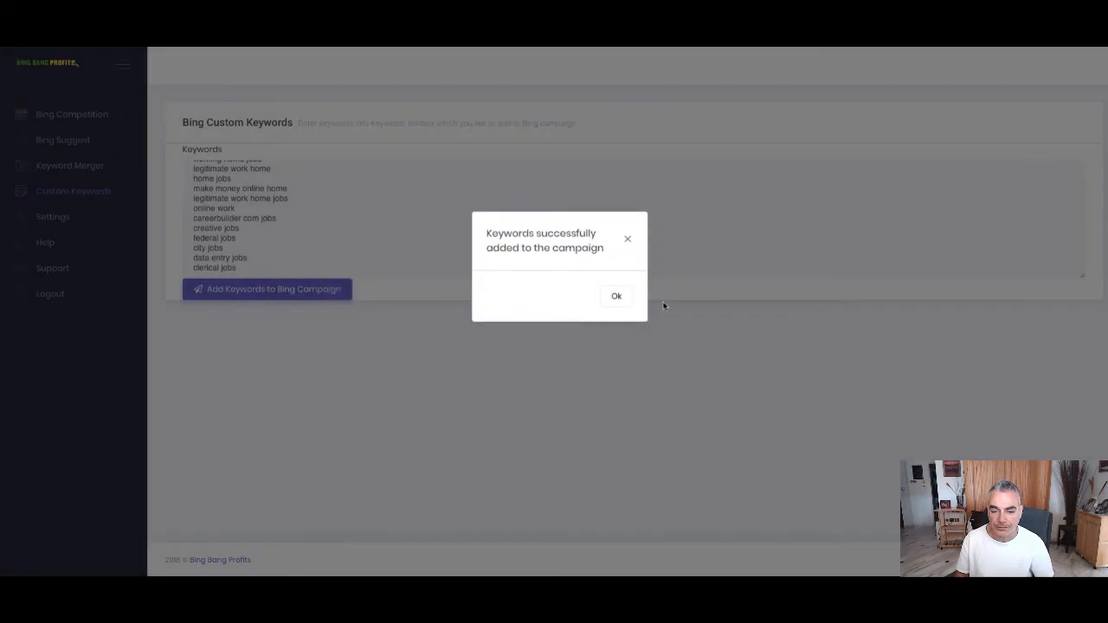
pyautogui.click(616, 296)
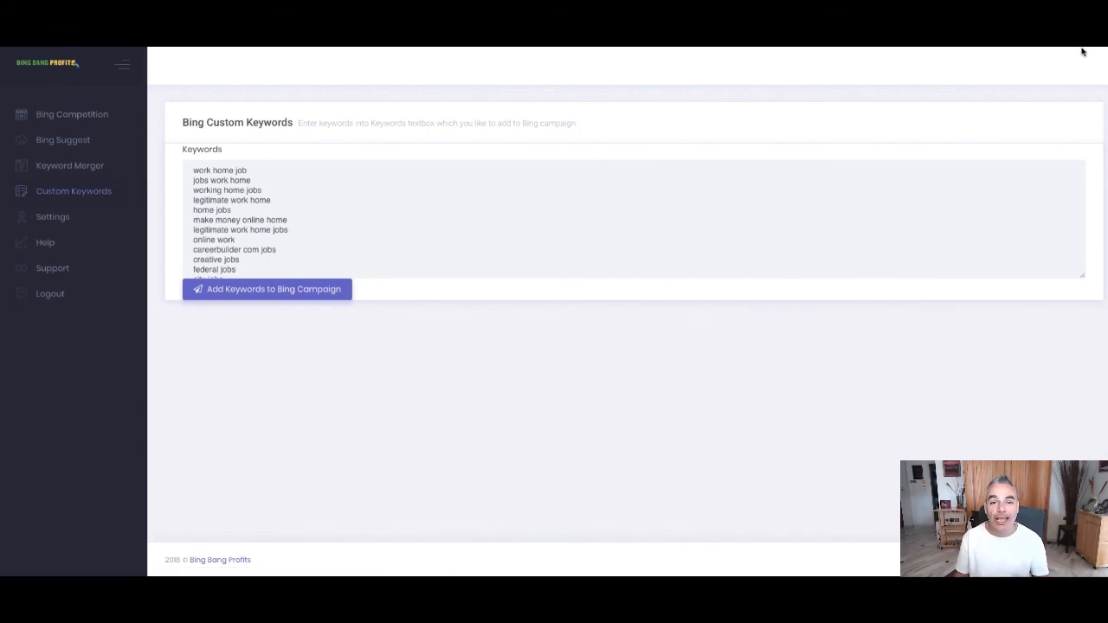
pyautogui.moveTo(1089, 45)
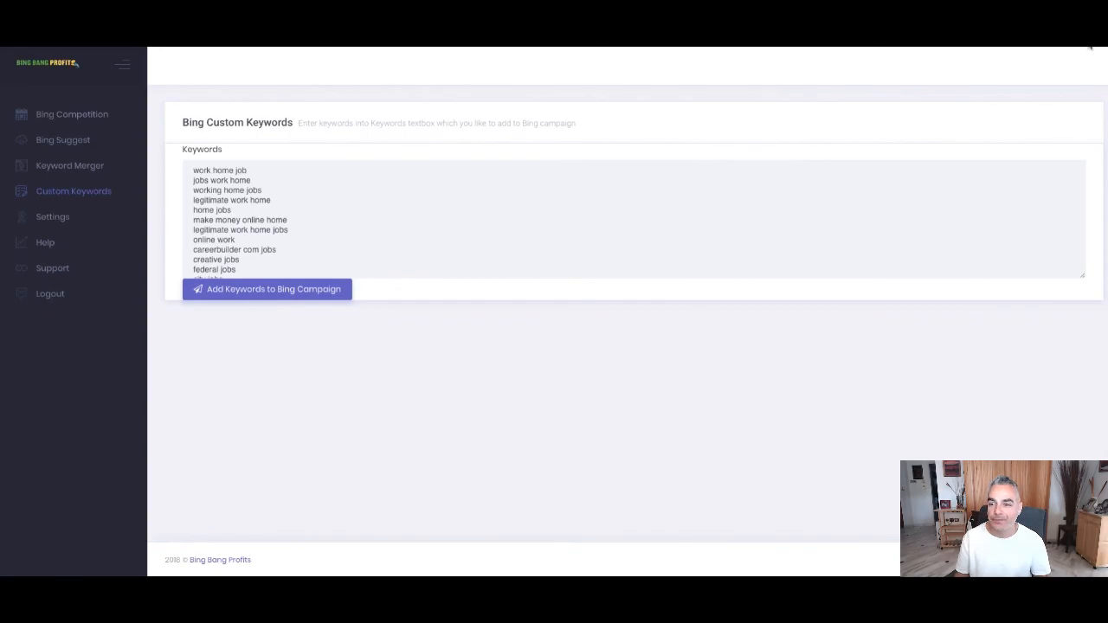